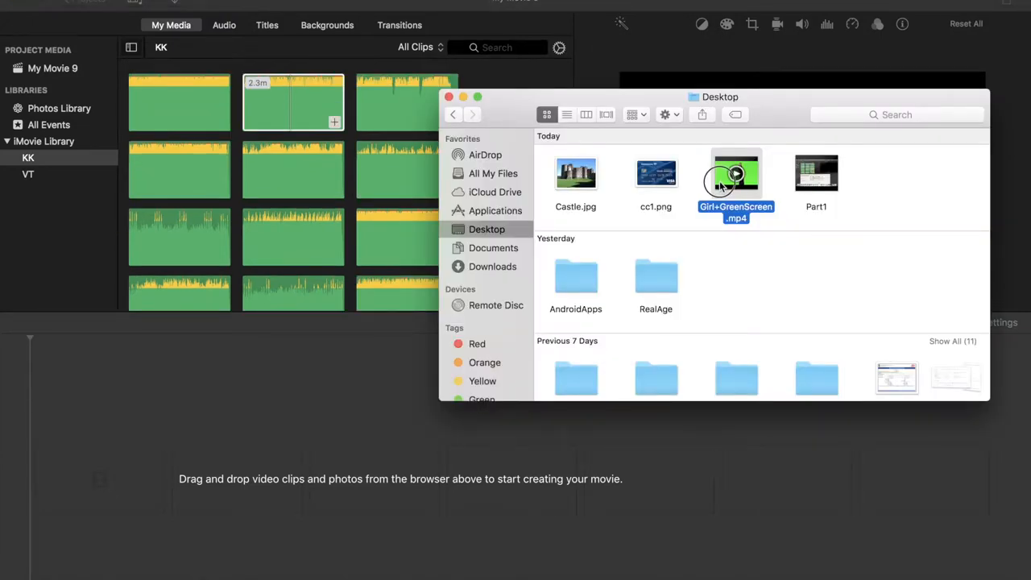
# Add Castle.jpg to the timeline and pick Girl+GreenScreen.mp4 to place above it.
pyautogui.click(575, 173)
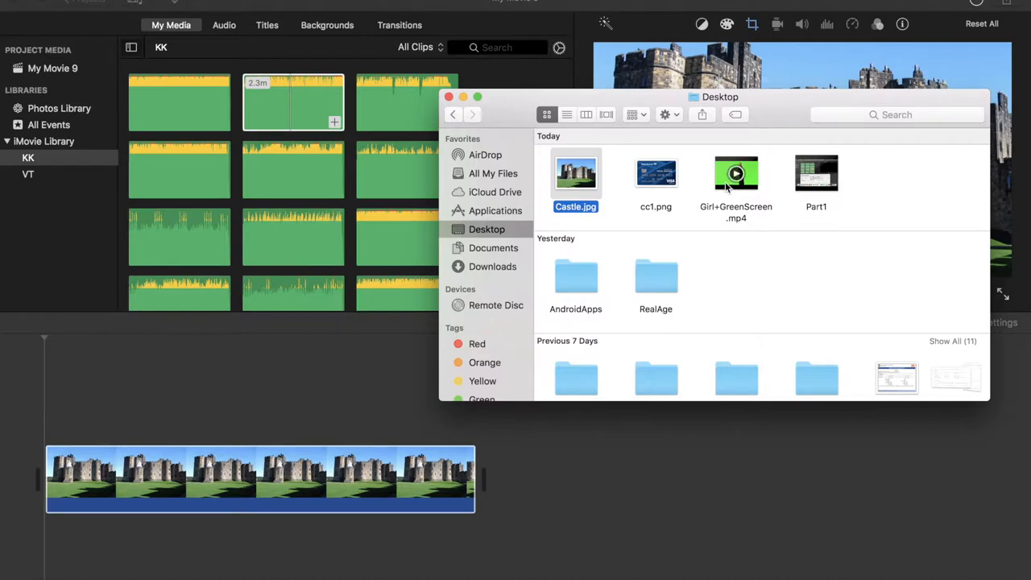
pyautogui.click(736, 173)
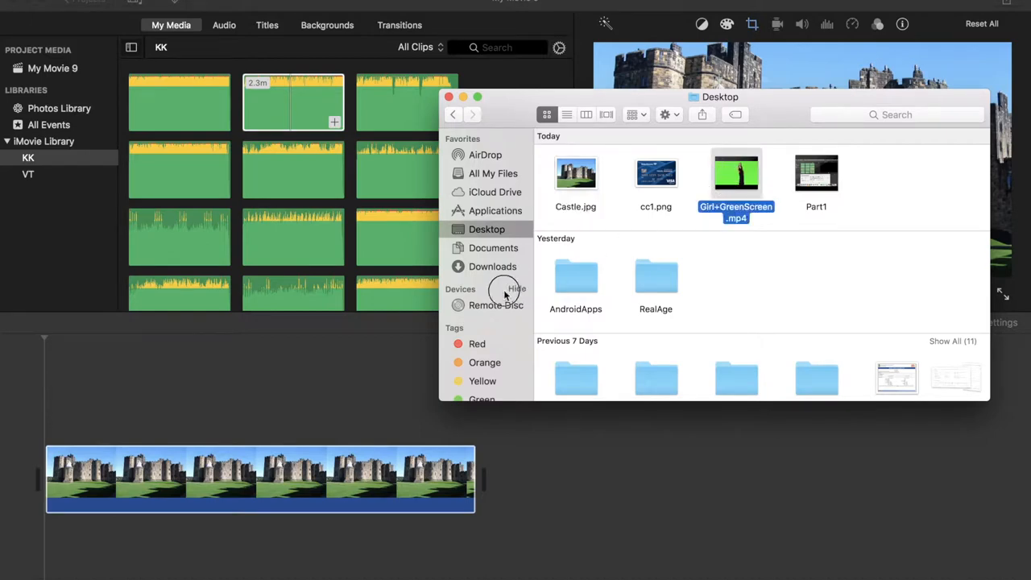
pyautogui.moveTo(698, 193)
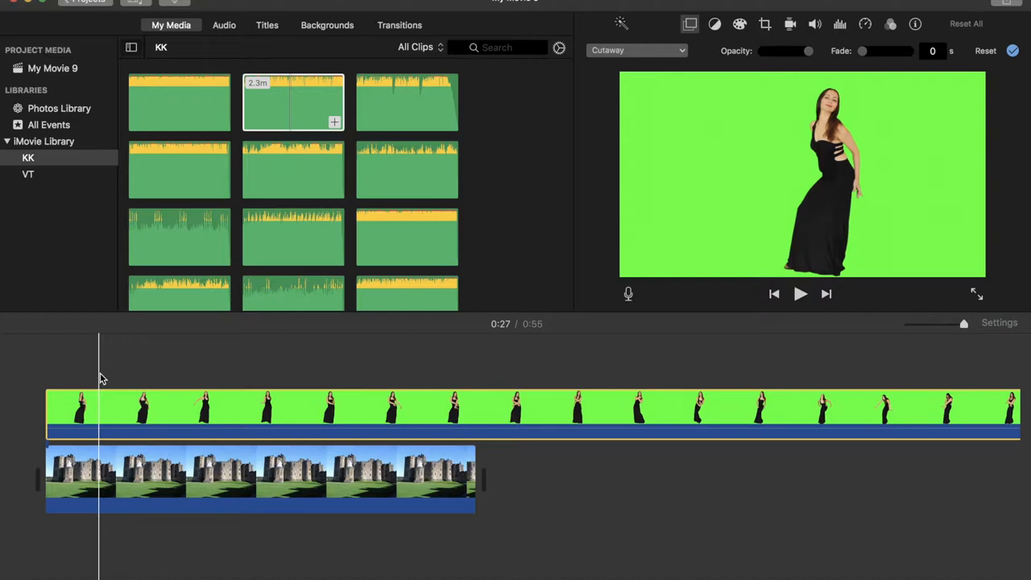
# Lengthen the castle photo clip to match the dancer and add Old_MacDonald as background music.
pyautogui.click(258, 475)
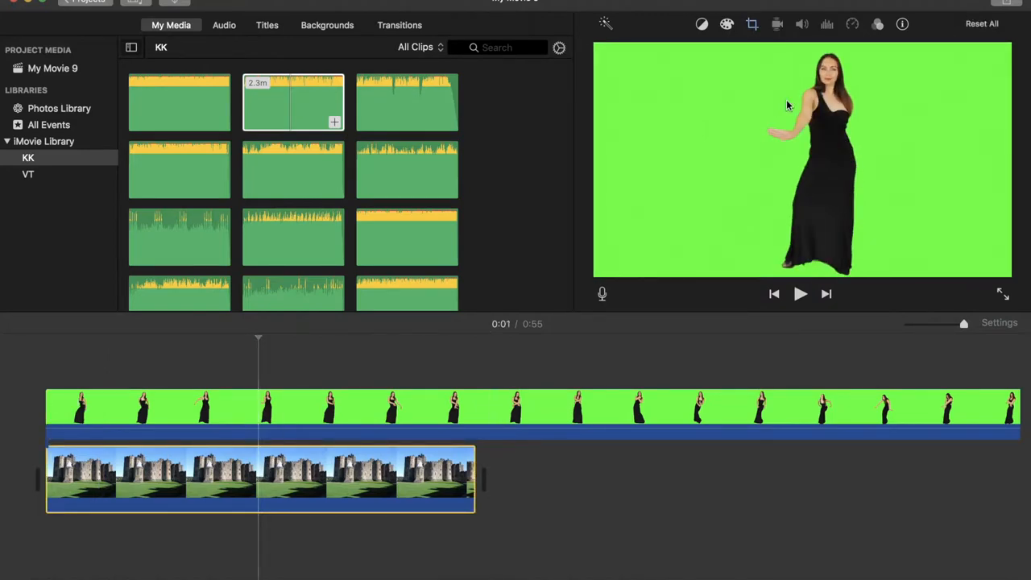
pyautogui.click(392, 411)
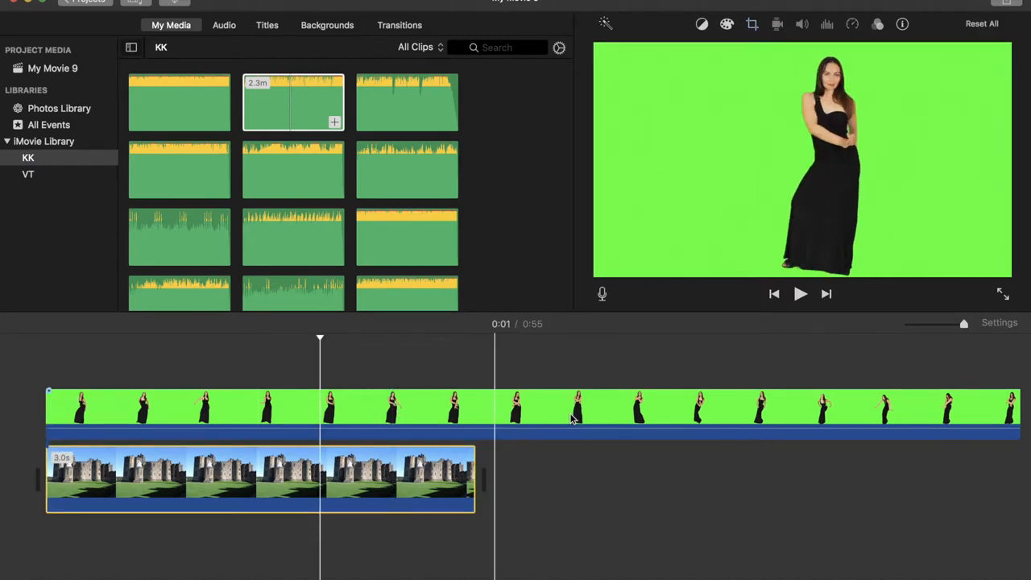
pyautogui.click(902, 23)
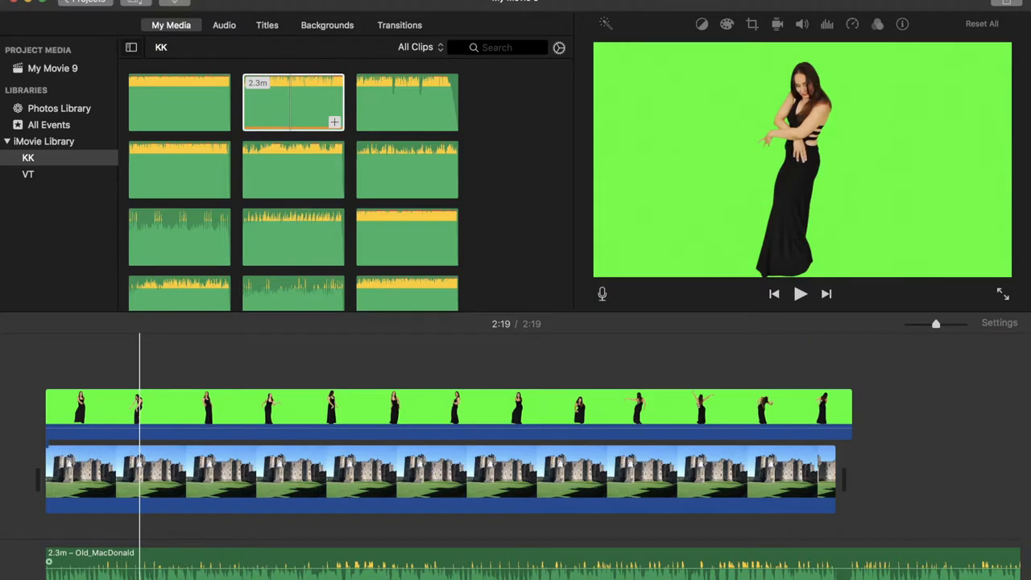
# Split the Old_MacDonald track at the video's 0:55 end and select the leftover tail.
pyautogui.click(739, 457)
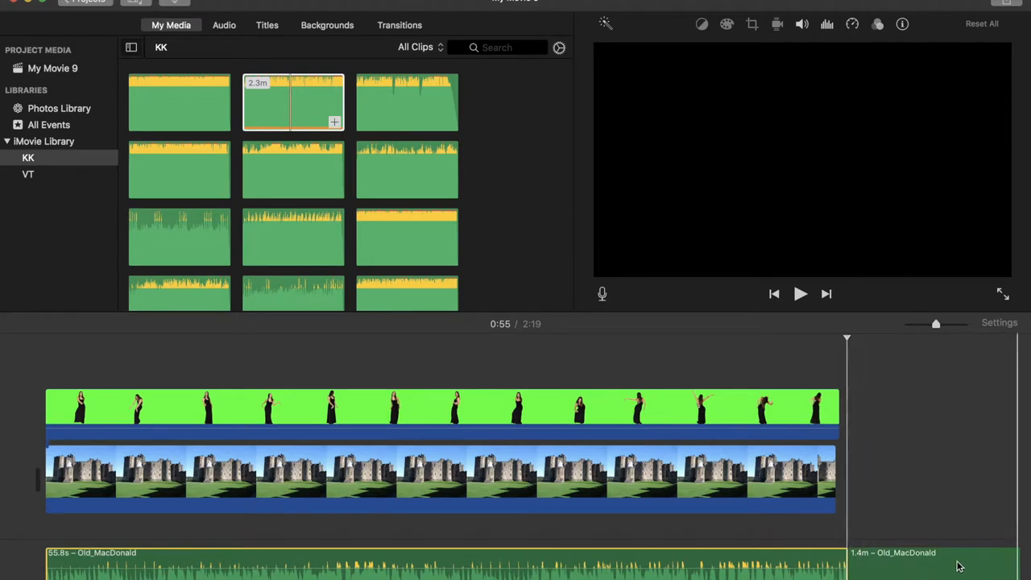
pyautogui.click(689, 24)
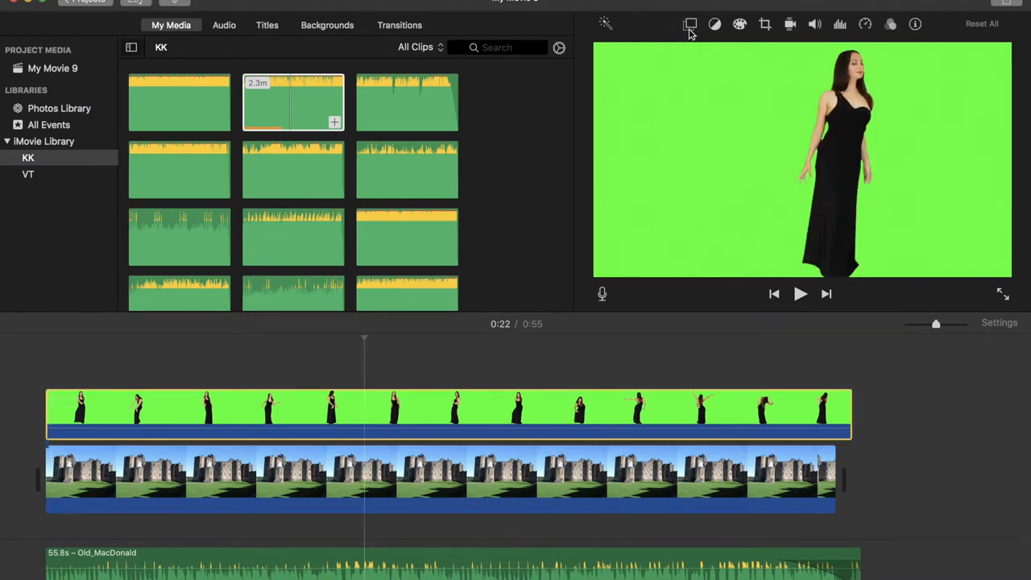
pyautogui.moveTo(689, 24)
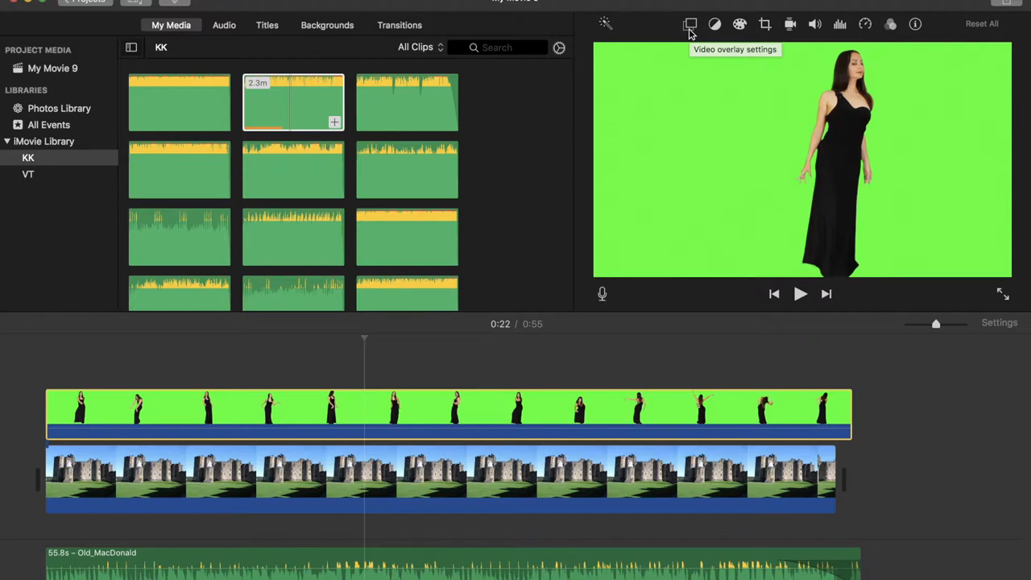
# Set the dancer clip's video overlay to Green/Blue Screen to key out the background.
pyautogui.click(690, 24)
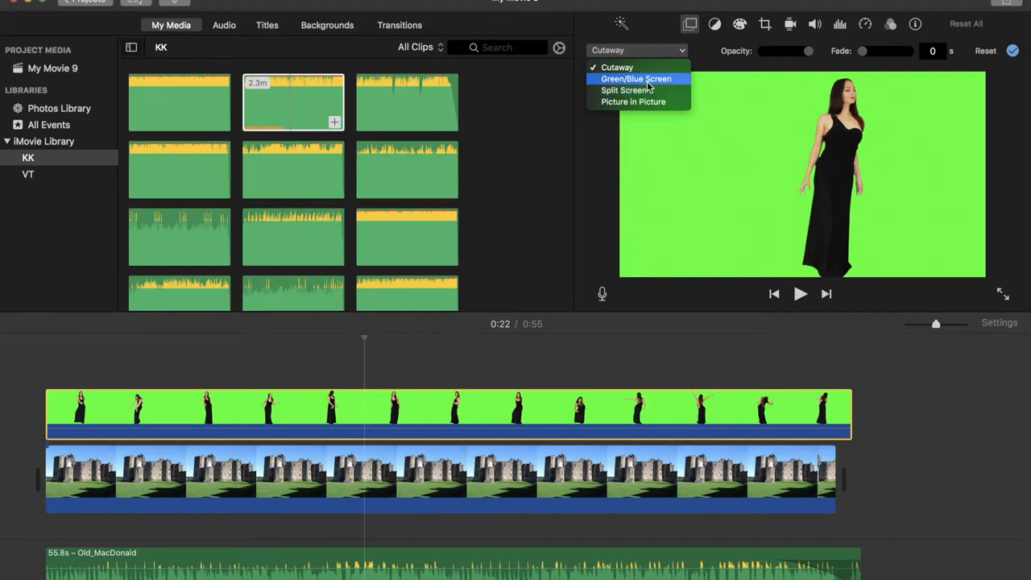
pyautogui.click(636, 79)
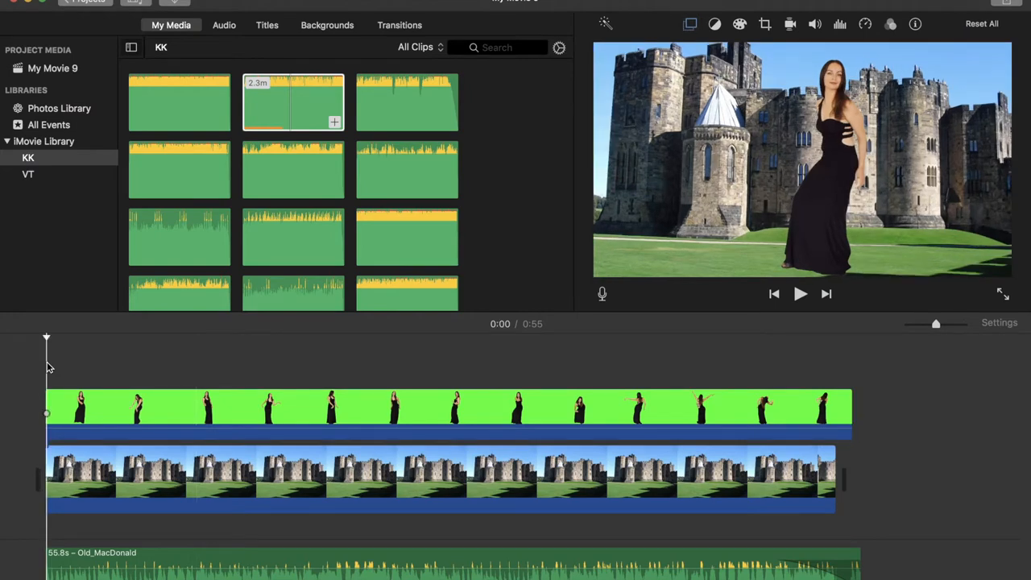
# Play back the dancer-over-castle preview and show the Share export options.
pyautogui.click(800, 293)
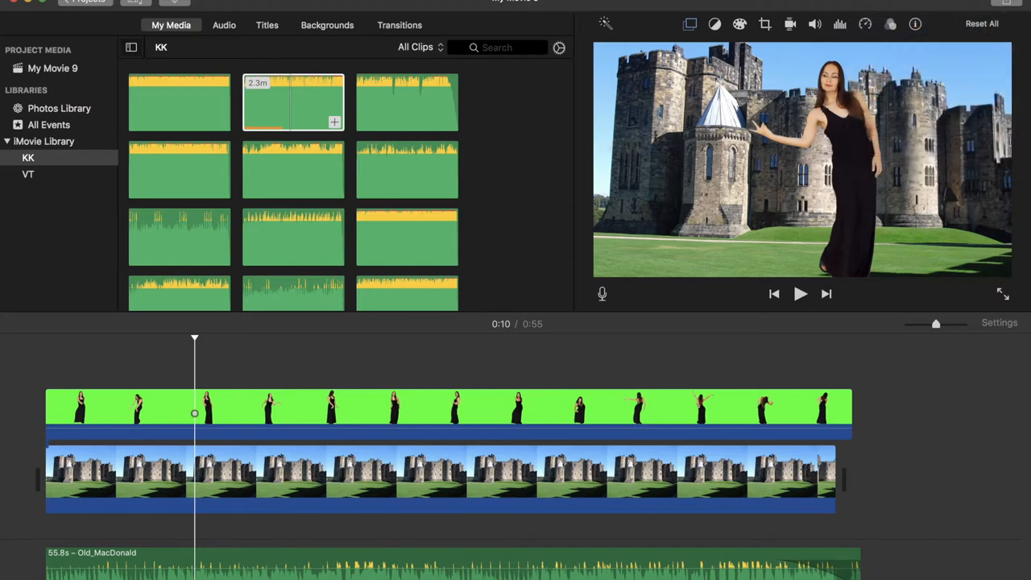
pyautogui.click(1010, 6)
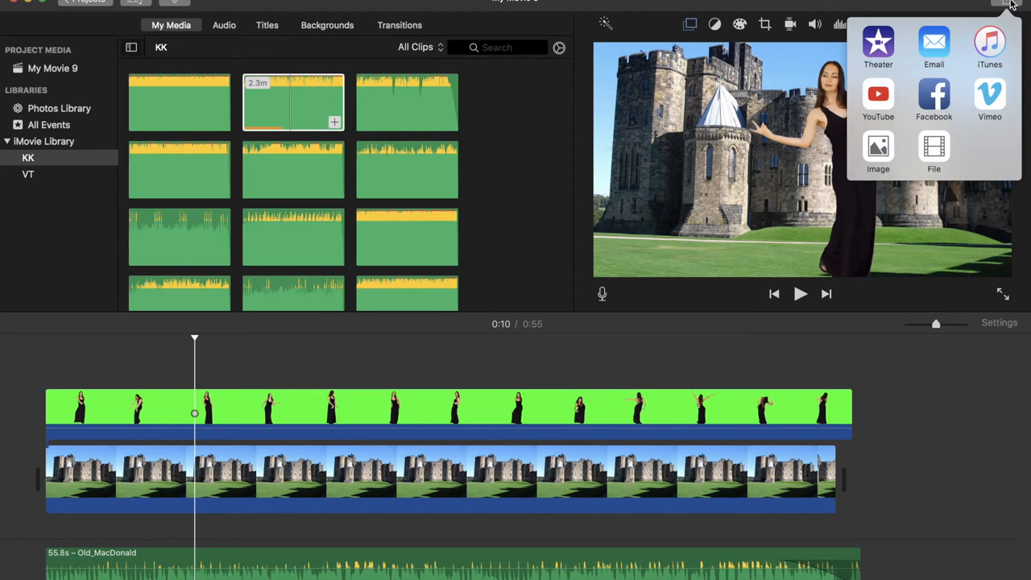
pyautogui.moveTo(933, 149)
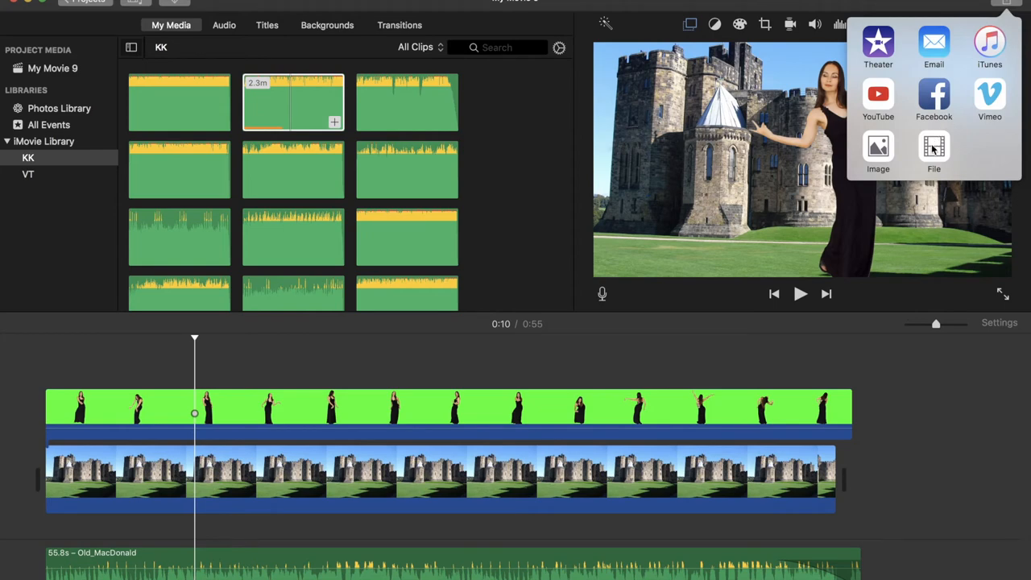